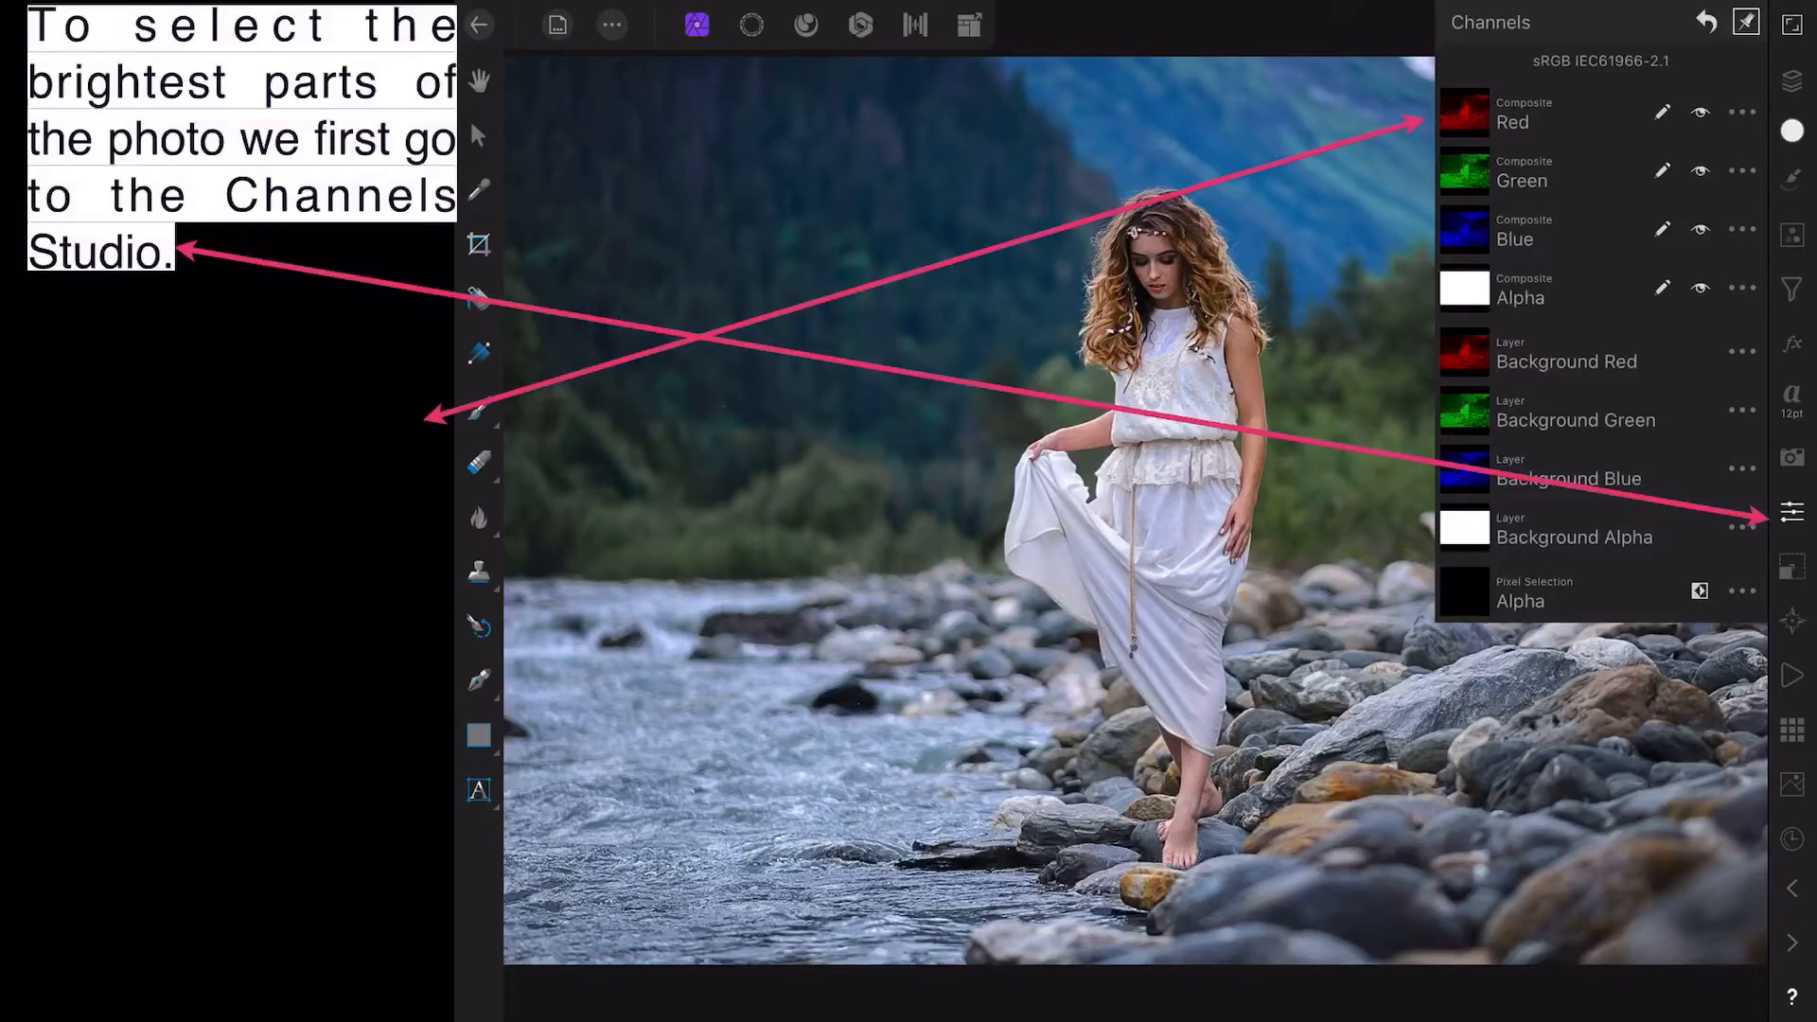
# Step: Load the Composite Red channel's bright areas as a pixel selection
pyautogui.click(1742, 112)
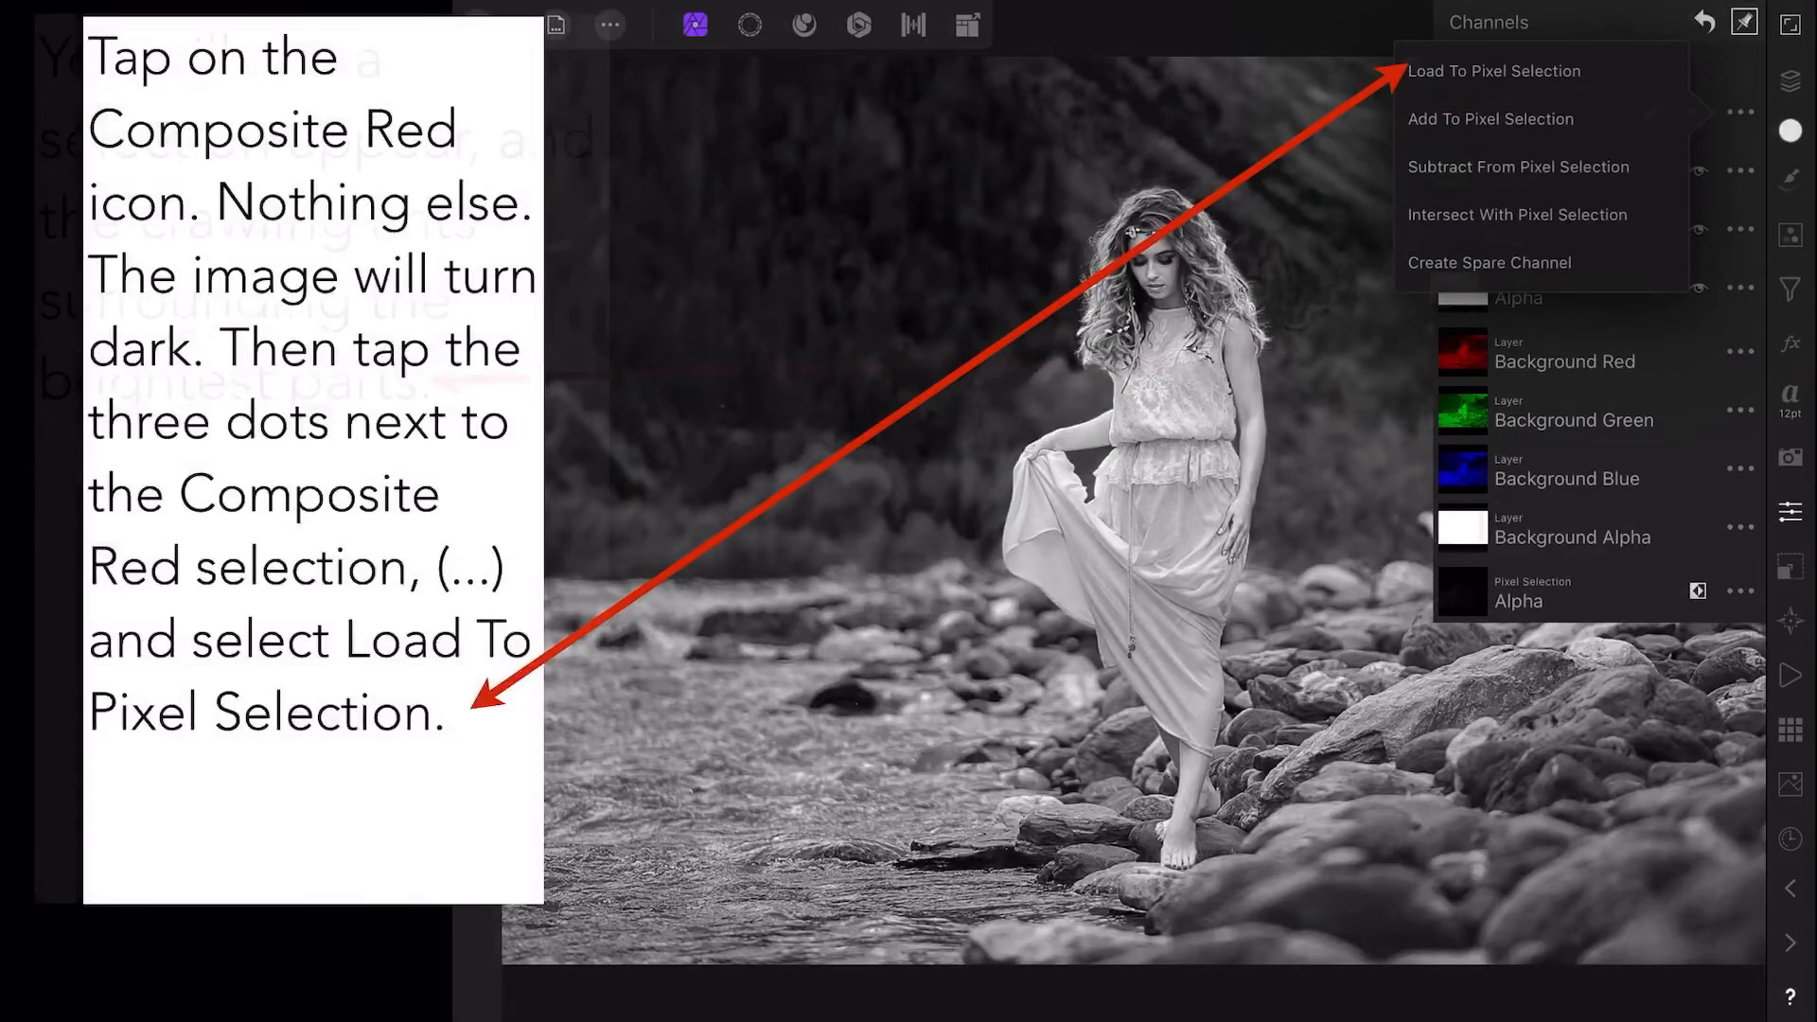
pyautogui.click(1493, 70)
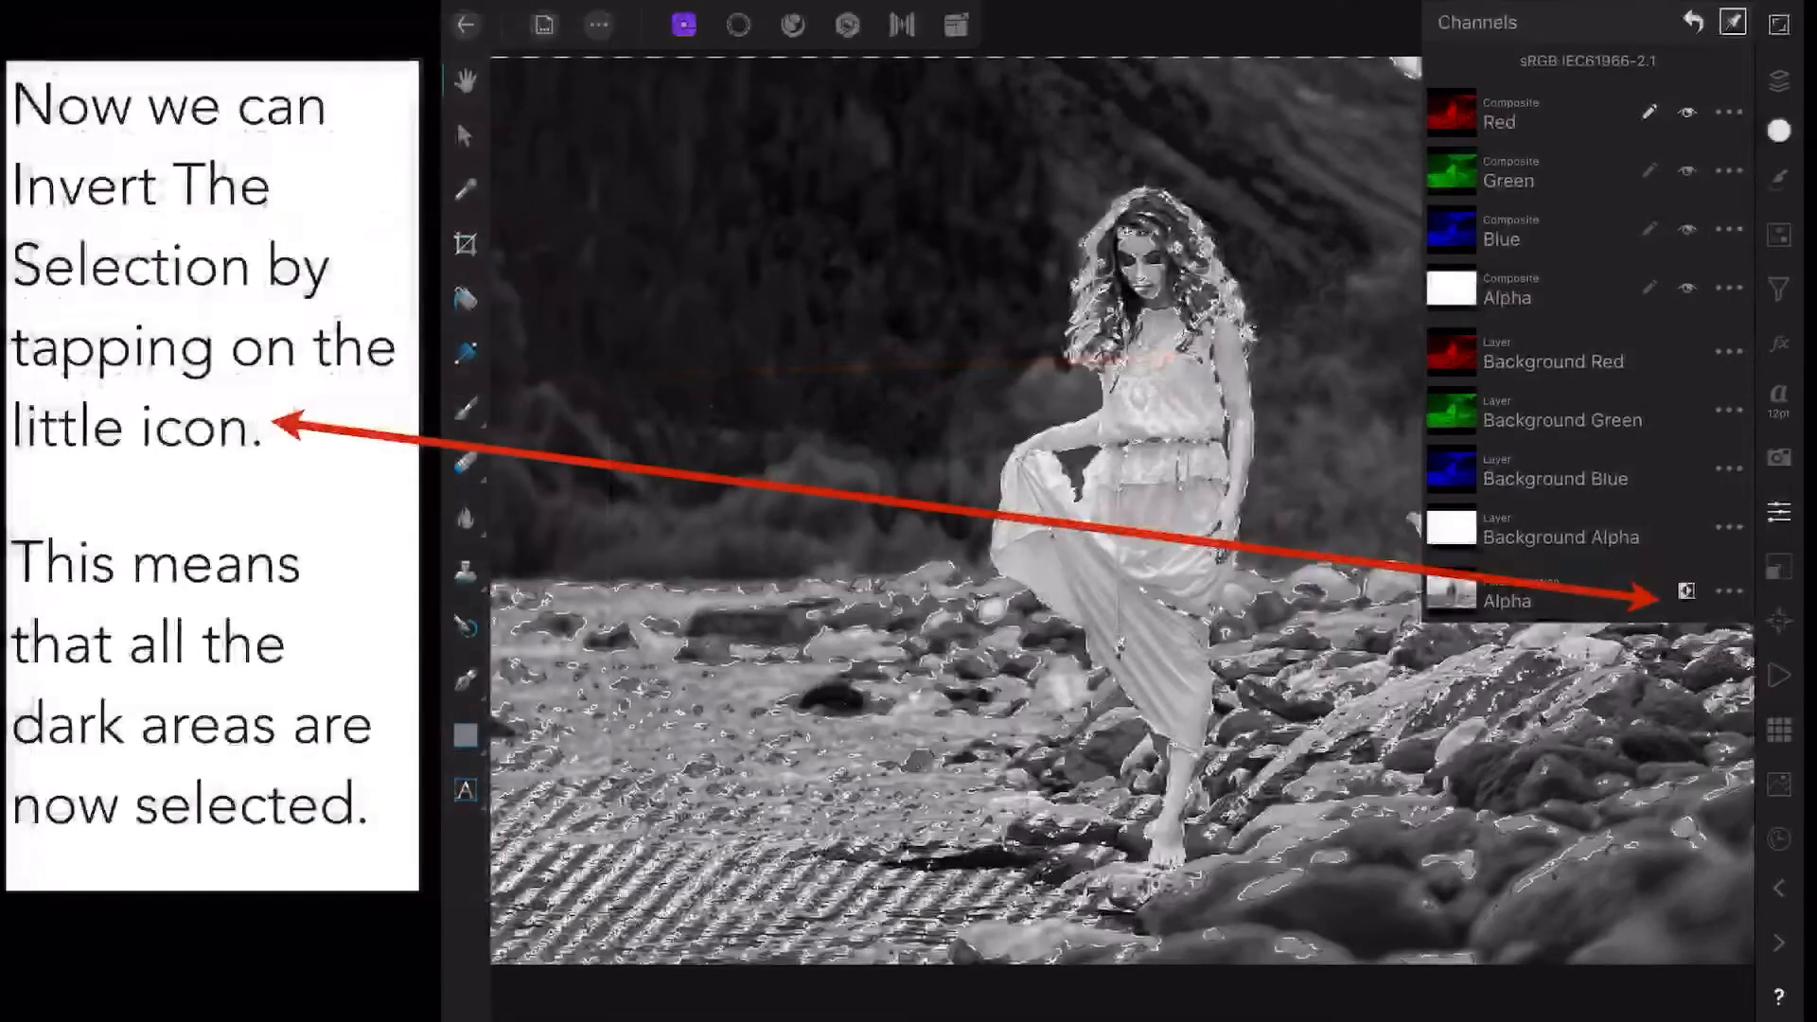
# Step: Invert the pixel selection so the portrait's dark areas are selected
pyautogui.click(1686, 591)
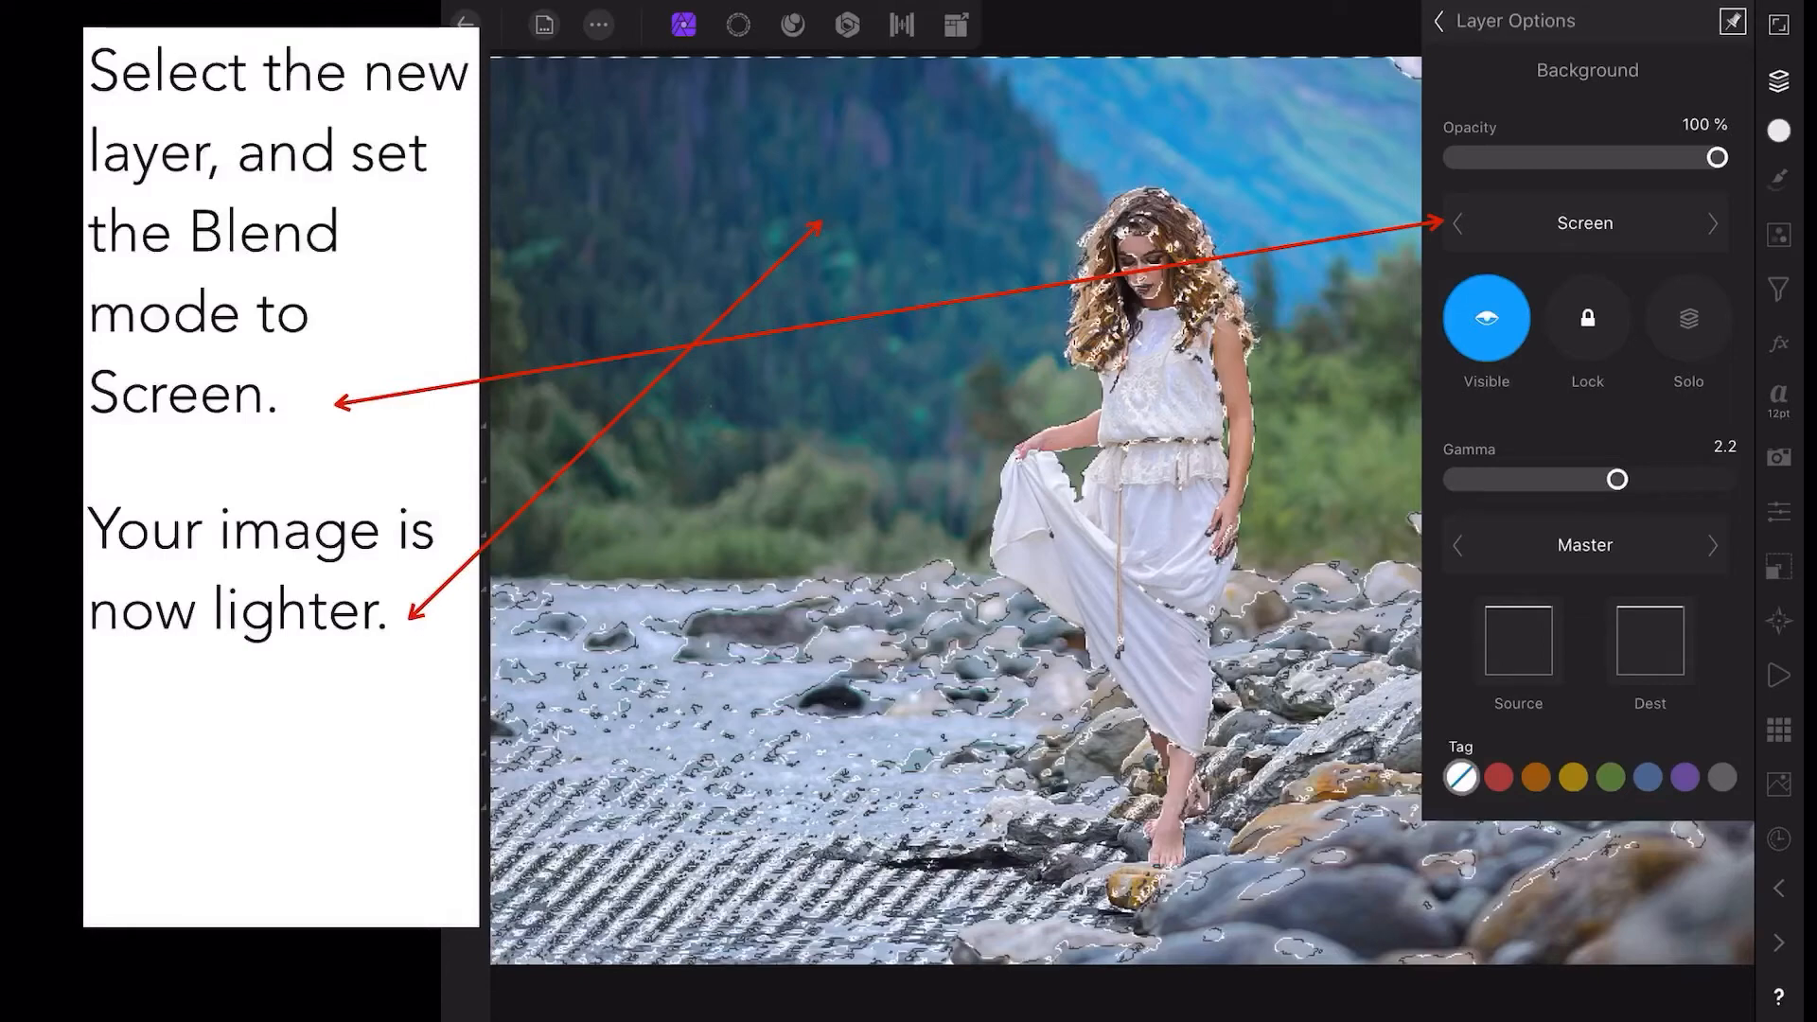
# Step: Deselect everything, leaving the lightened portrait ready for fine tuning
pyautogui.click(745, 24)
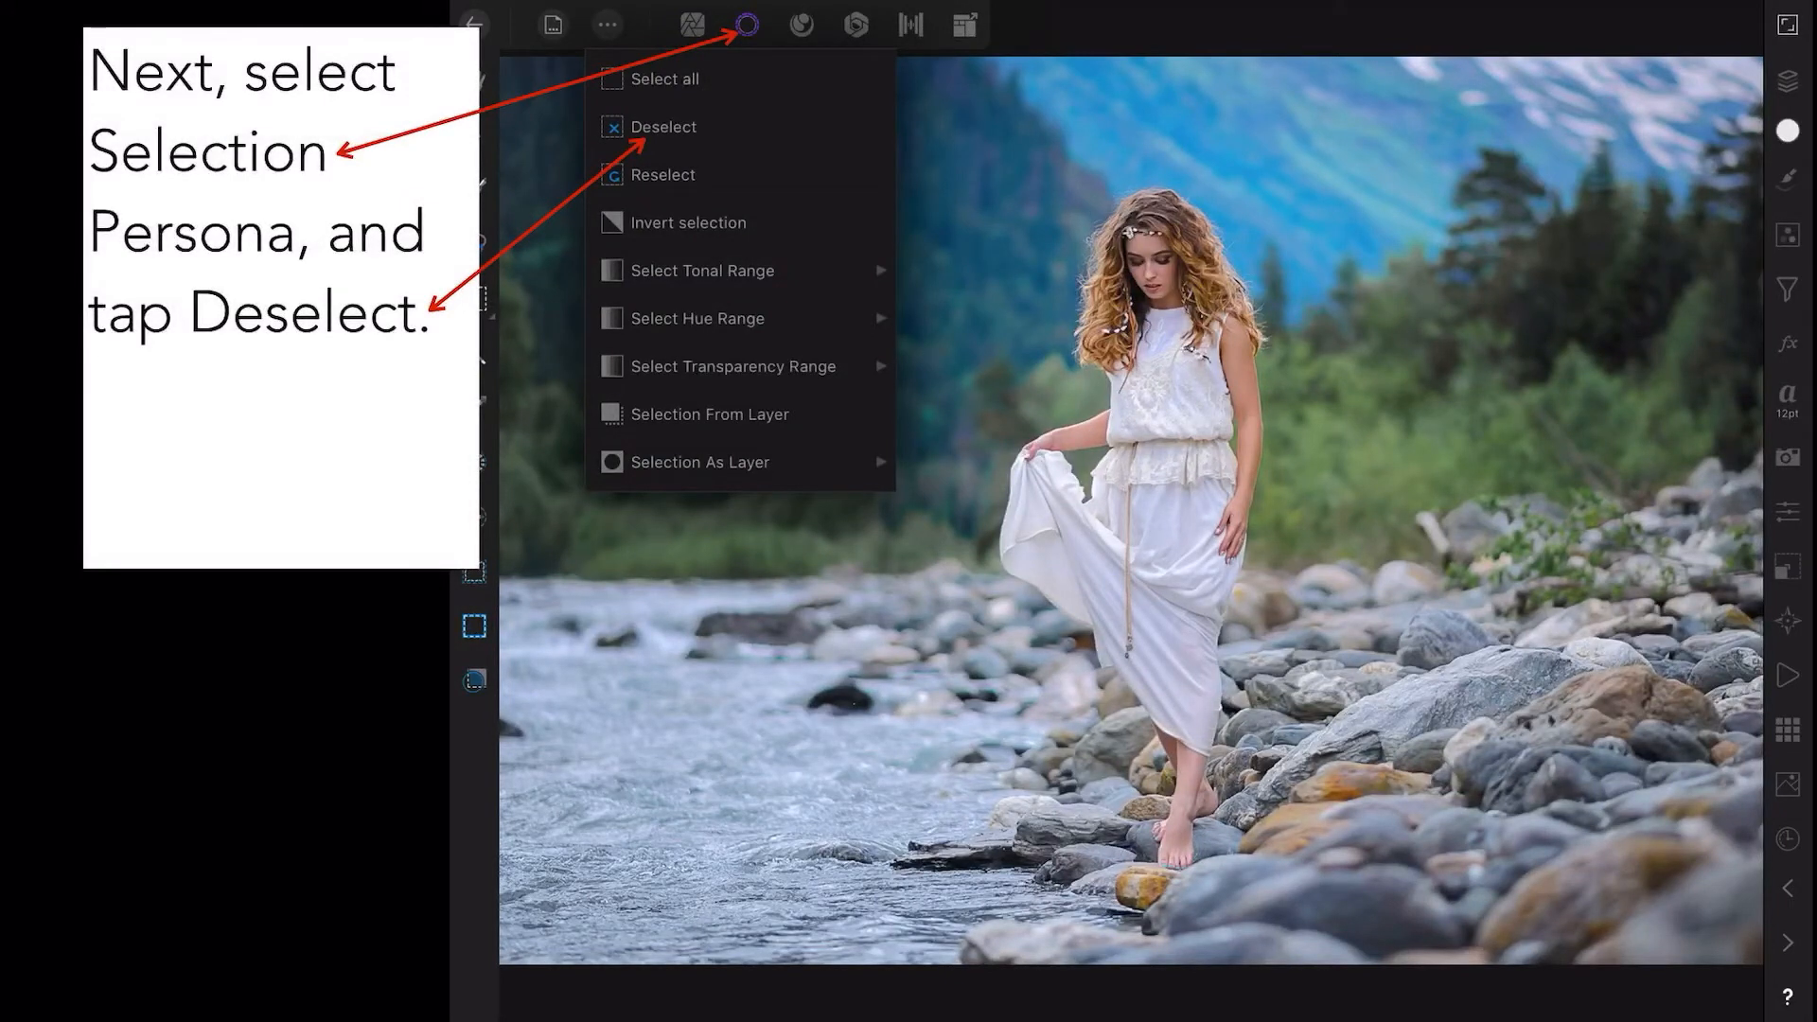
pyautogui.click(664, 127)
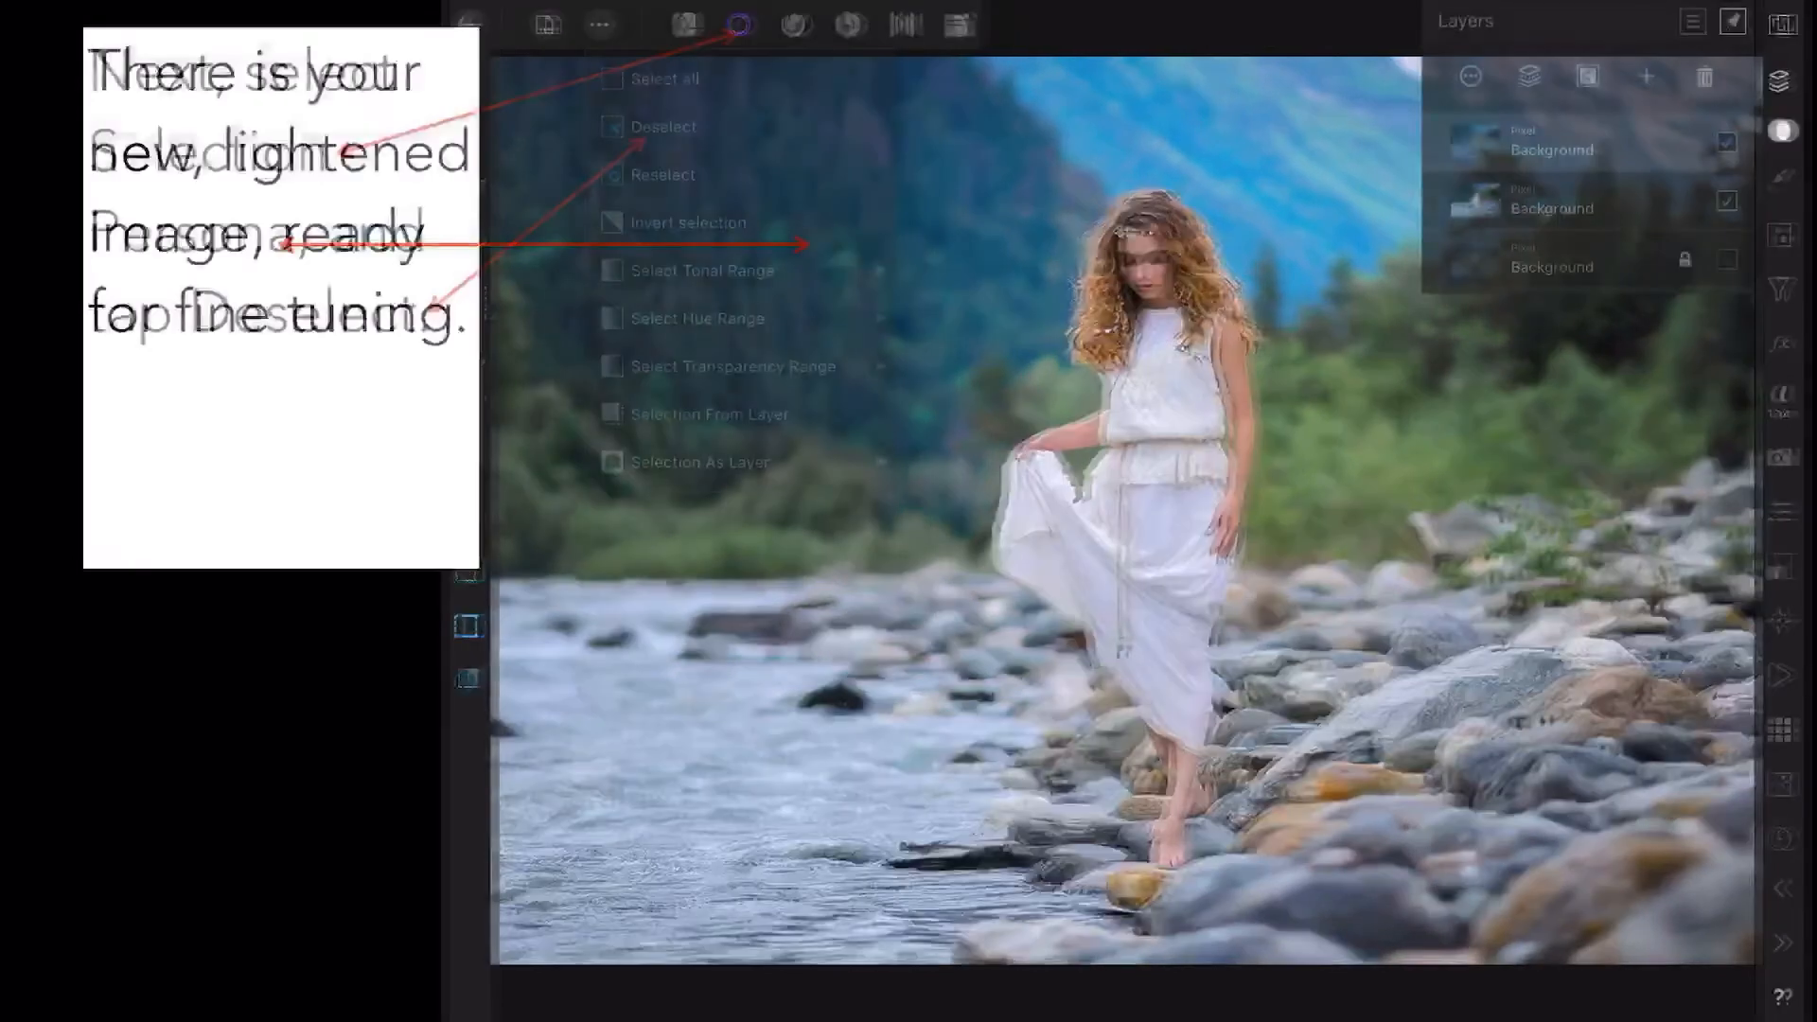